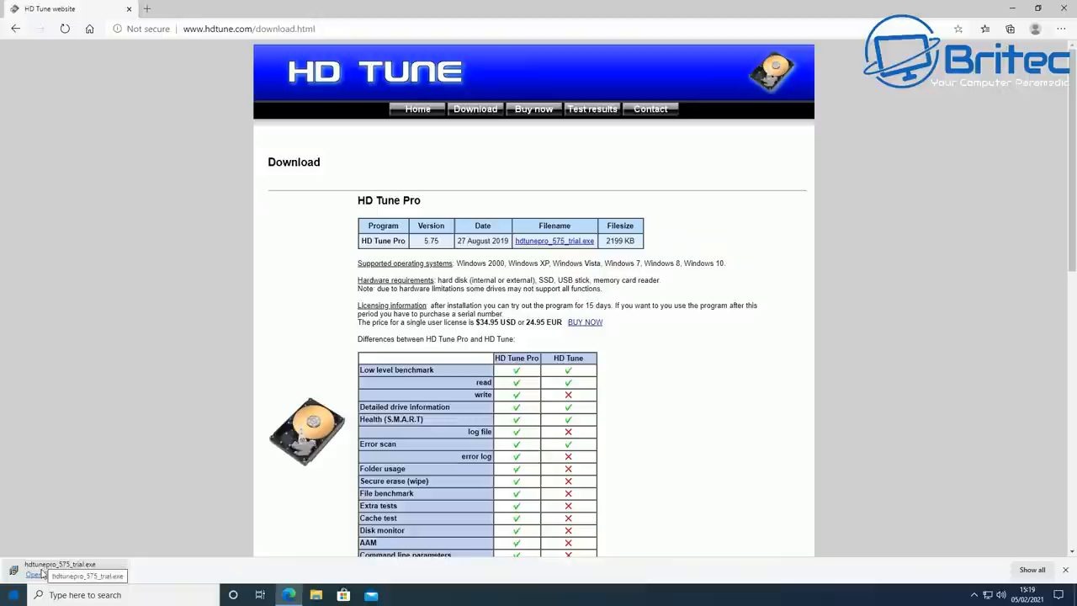
Step: Run the downloaded hdtunepro_575_trial.exe installer and move past the welcome page
{"action": "left_click", "coordinate": [34, 564]}
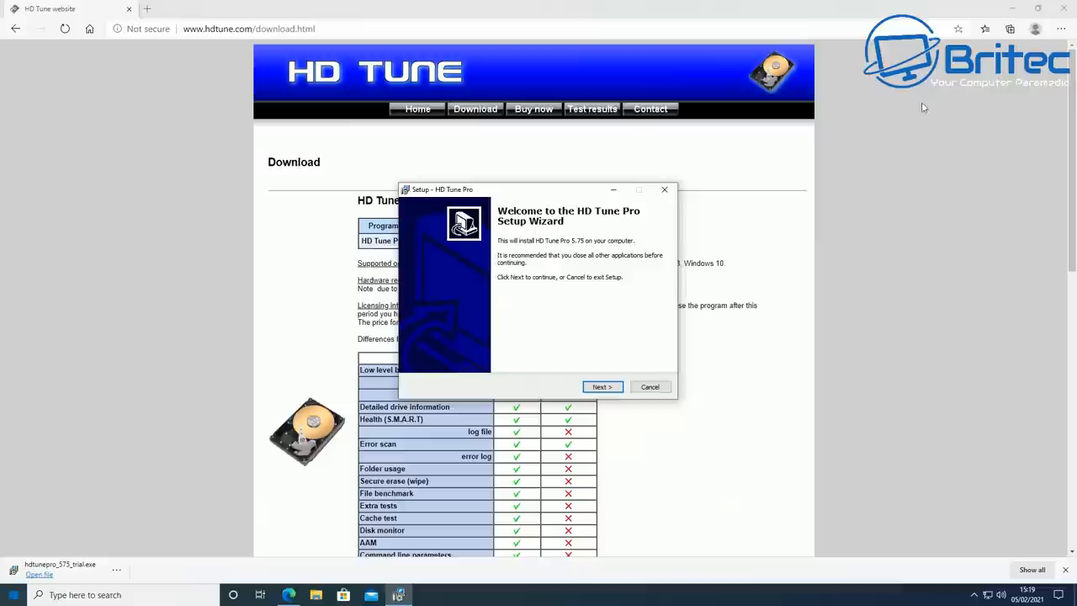
{"action": "left_click", "coordinate": [602, 386]}
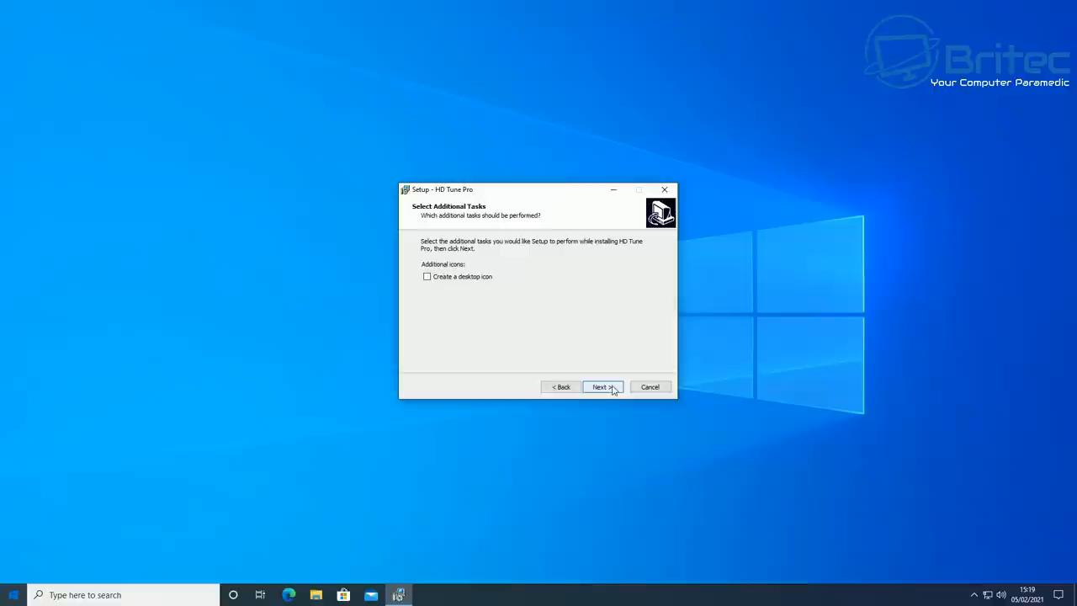
Step: Continue to the Ready to Install page and install HD Tune Pro 5.75
{"action": "left_click", "coordinate": [603, 386]}
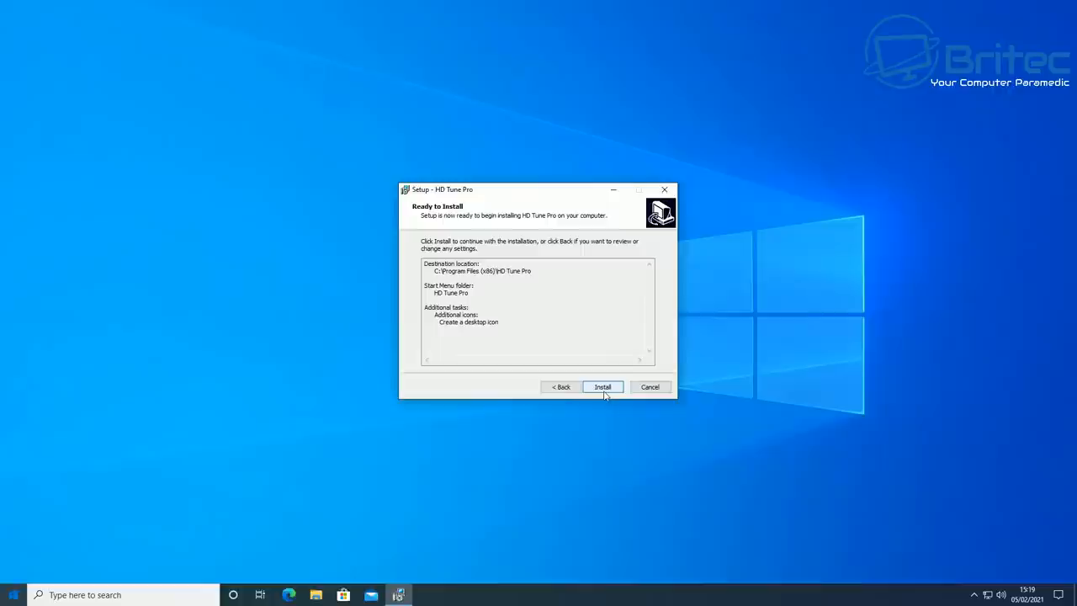
{"action": "left_click", "coordinate": [603, 387]}
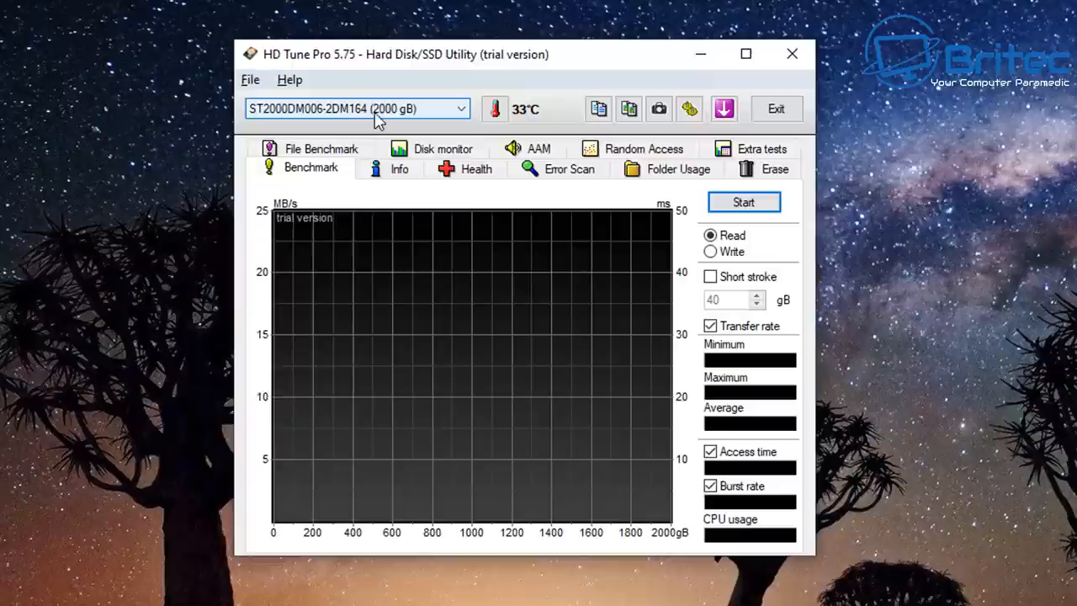
Step: Select the ST2000DM006 drive and run its full read benchmark
{"action": "left_click", "coordinate": [743, 202]}
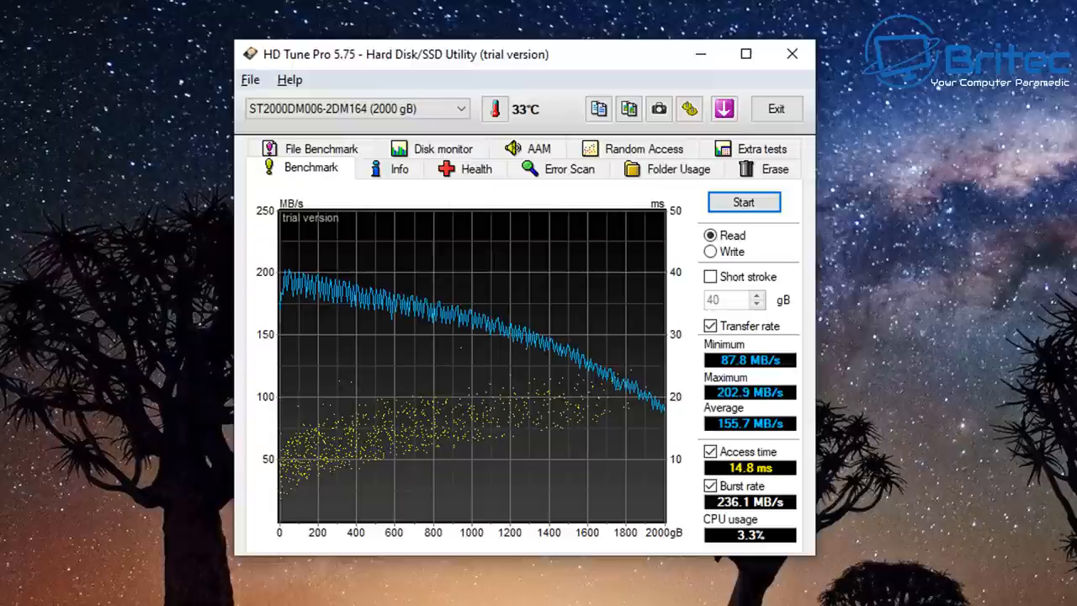
{"action": "mouse_move", "coordinate": [551, 352]}
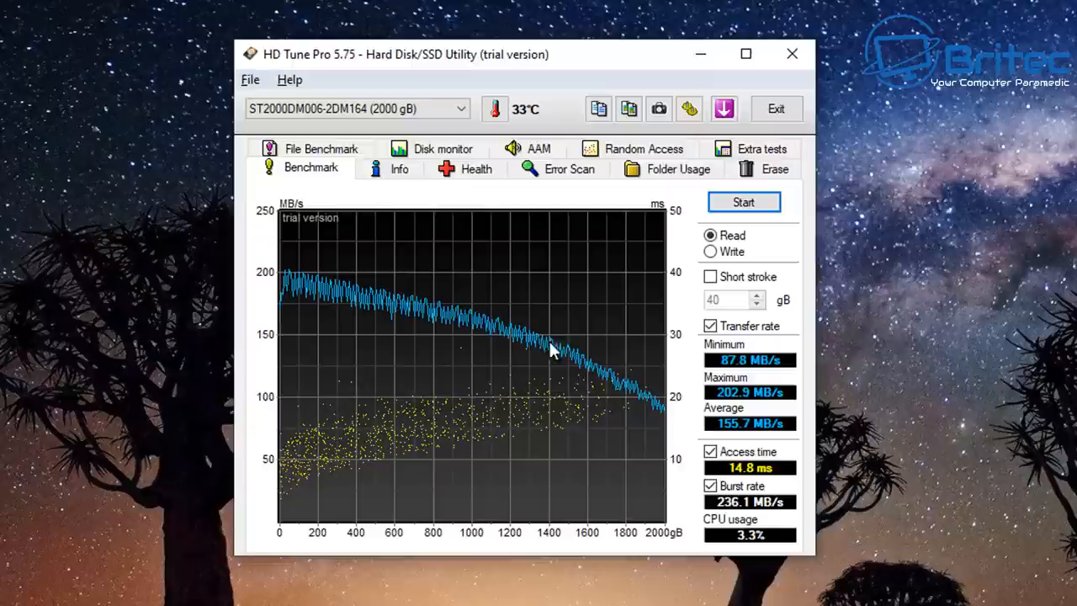
{"action": "mouse_move", "coordinate": [320, 278]}
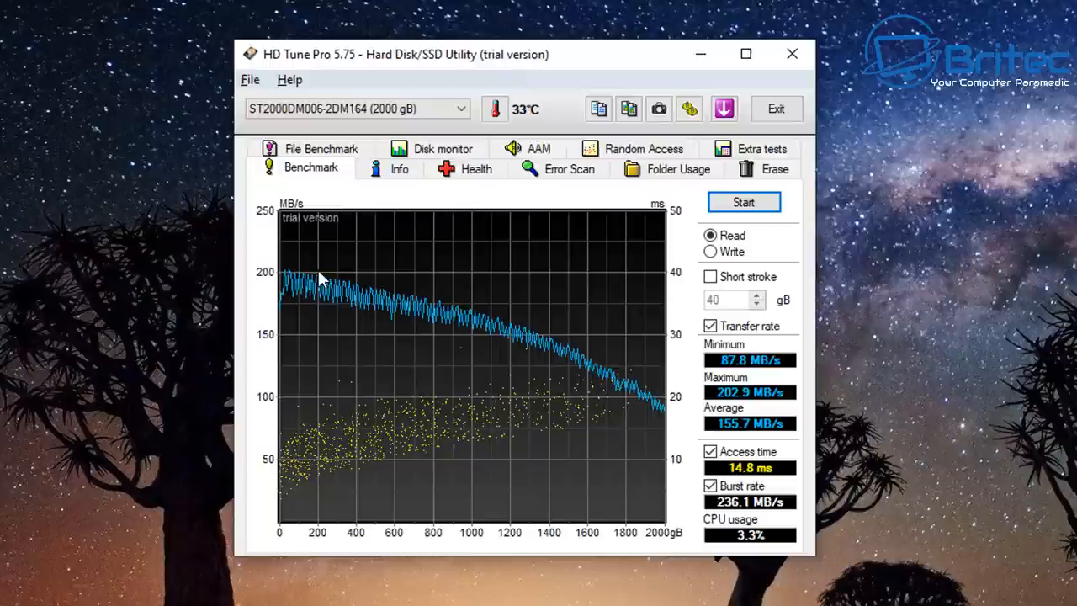
{"action": "mouse_move", "coordinate": [318, 542]}
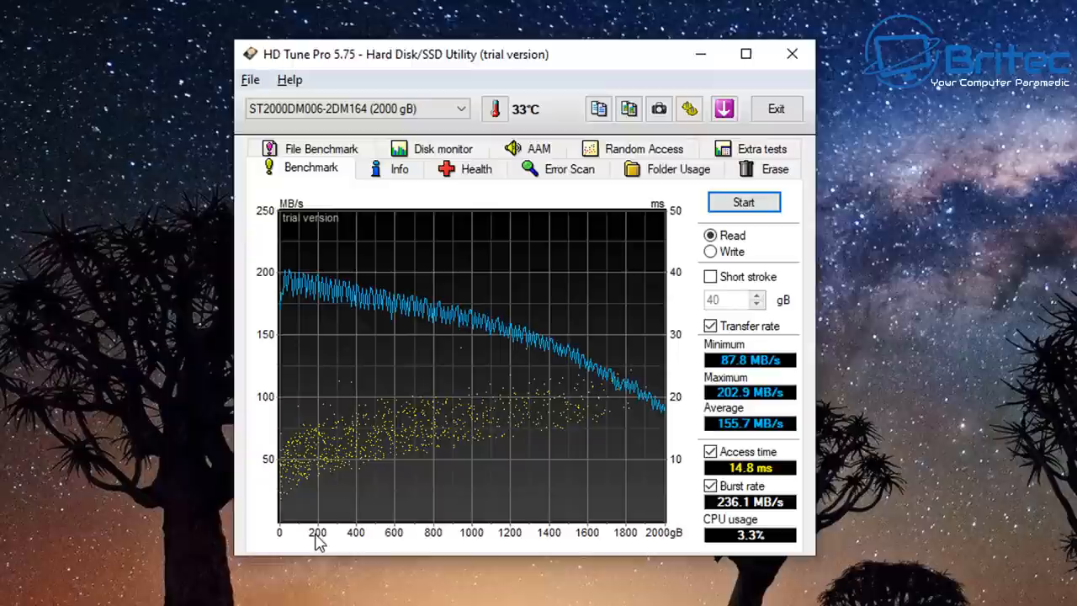
{"action": "mouse_move", "coordinate": [665, 375]}
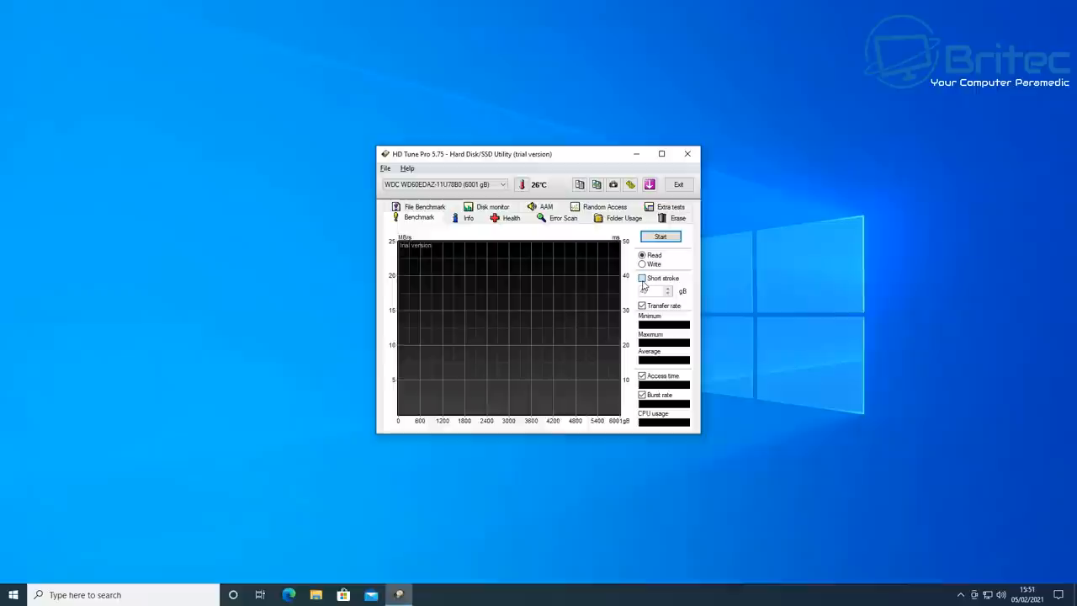
Step: Tick Short stroke on the Benchmark tab for the 6001 GB WDC drive
{"action": "left_click", "coordinate": [643, 278]}
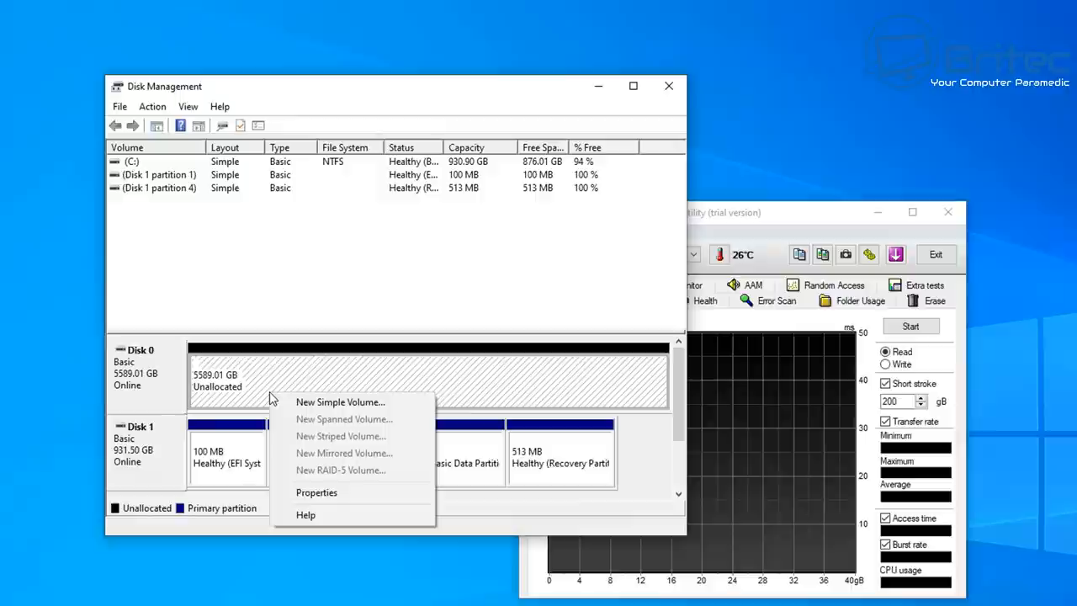
Step: Start a New Simple Volume on Disk 0's unallocated space and enter 200
{"action": "left_click", "coordinate": [340, 402]}
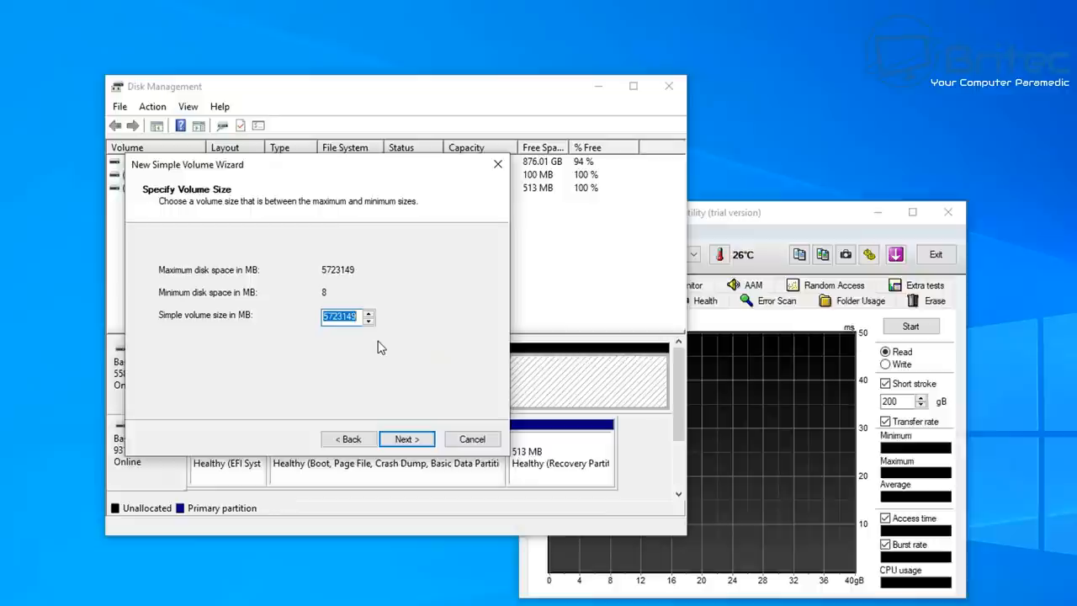
{"action": "type", "text": "200"}
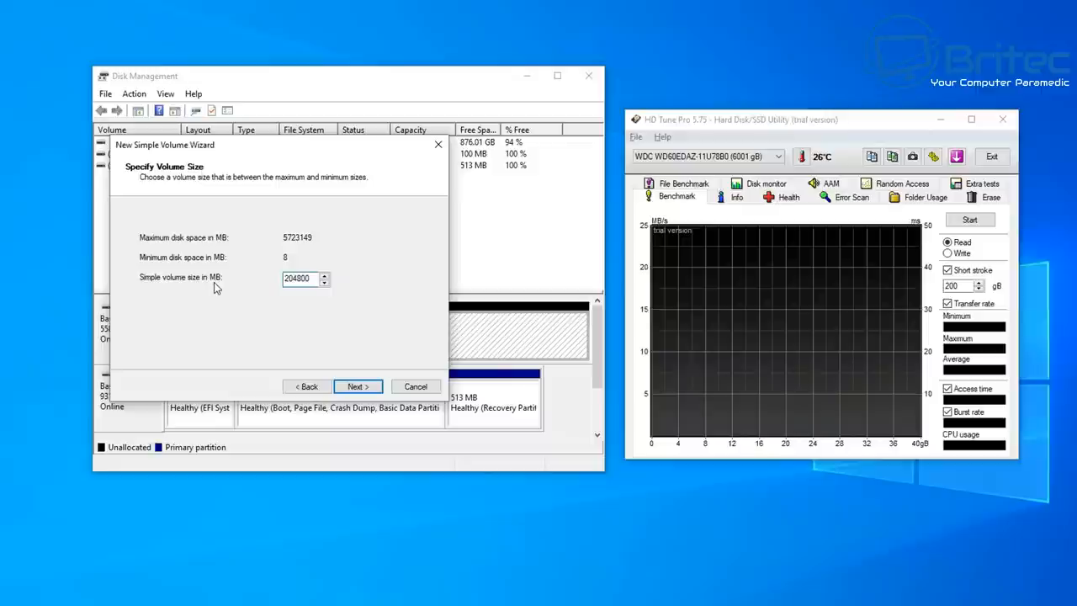
Step: Accept the 204800 MB size and NTFS quick-format settings to create the volume
{"action": "left_click", "coordinate": [358, 386]}
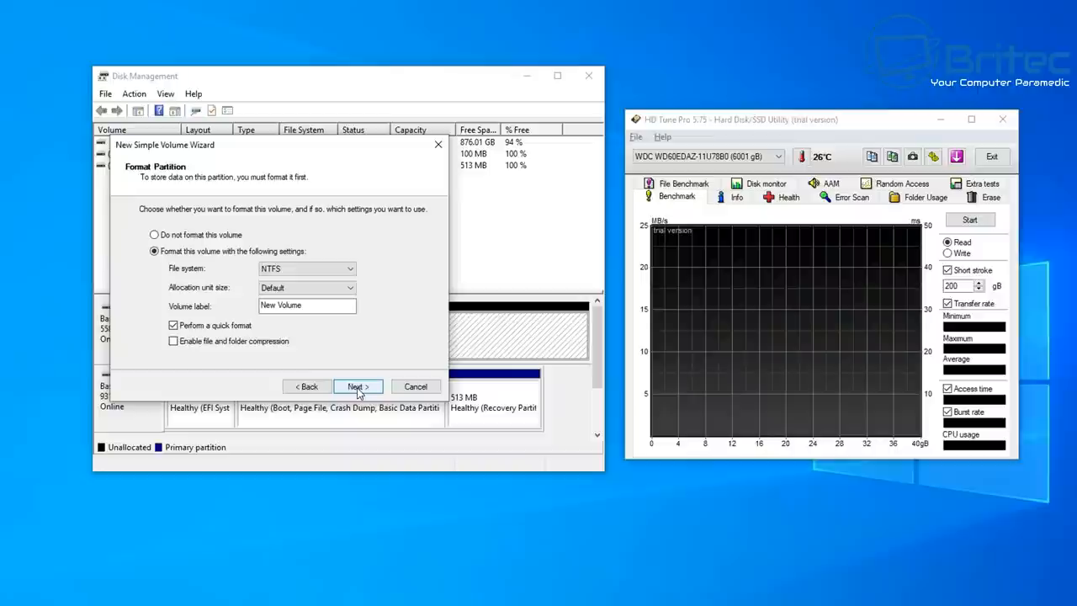
{"action": "left_click", "coordinate": [357, 386]}
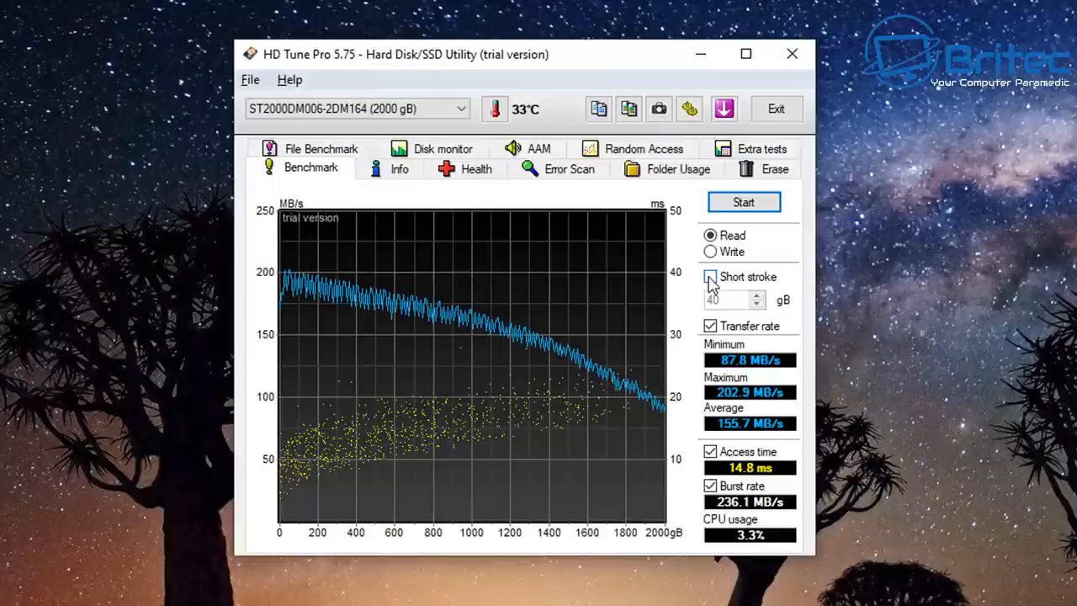
Step: Enable Short stroke with a 200 gB limit on the 2000 GB drive
{"action": "left_click", "coordinate": [710, 277]}
{"action": "type", "text": "2"}
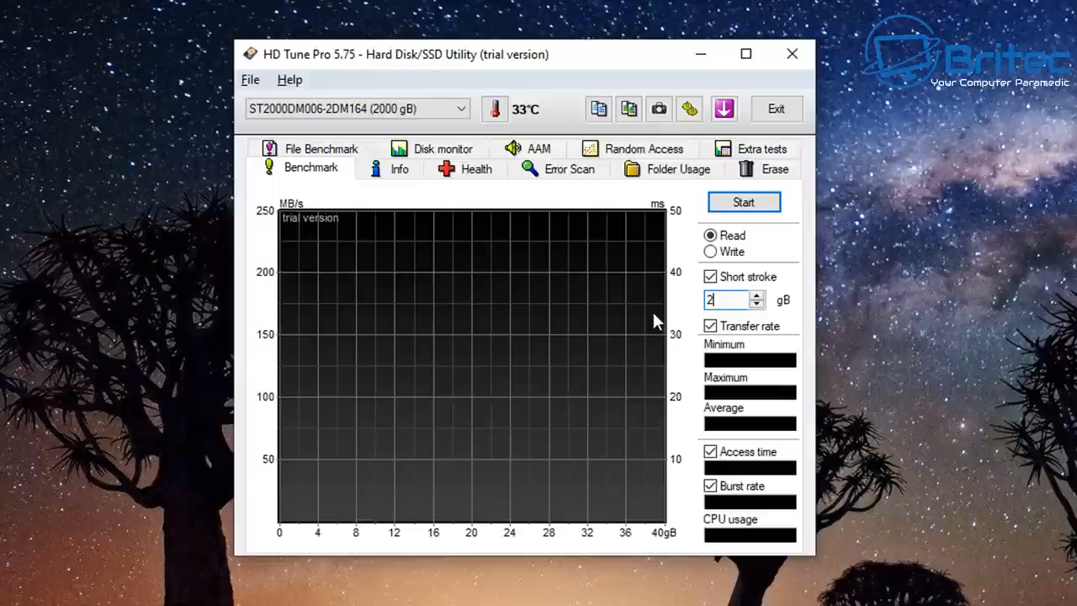
{"action": "left_click", "coordinate": [743, 202]}
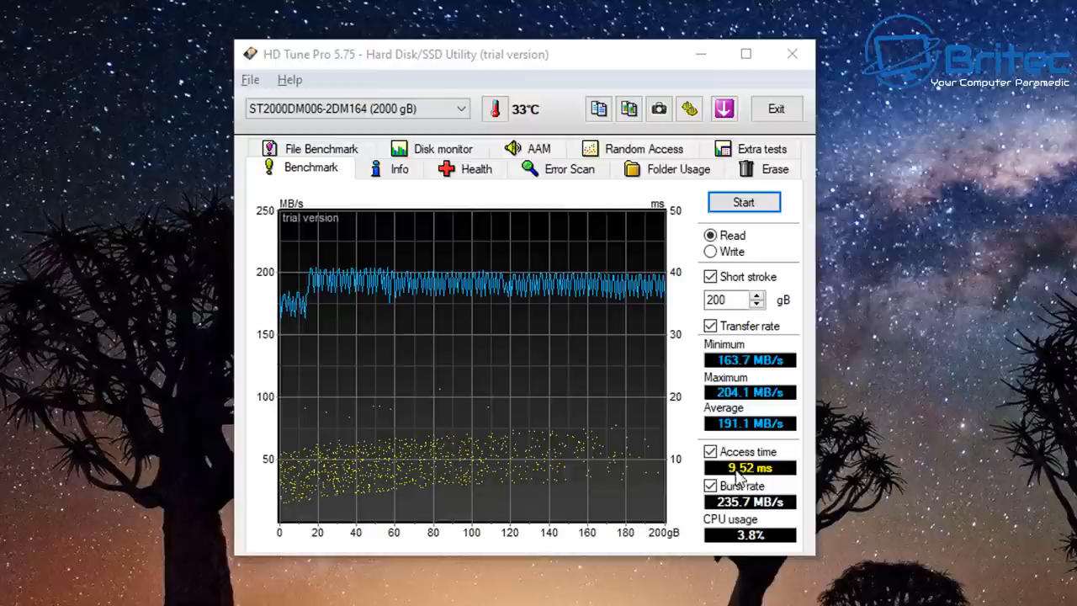
{"action": "mouse_move", "coordinate": [808, 491]}
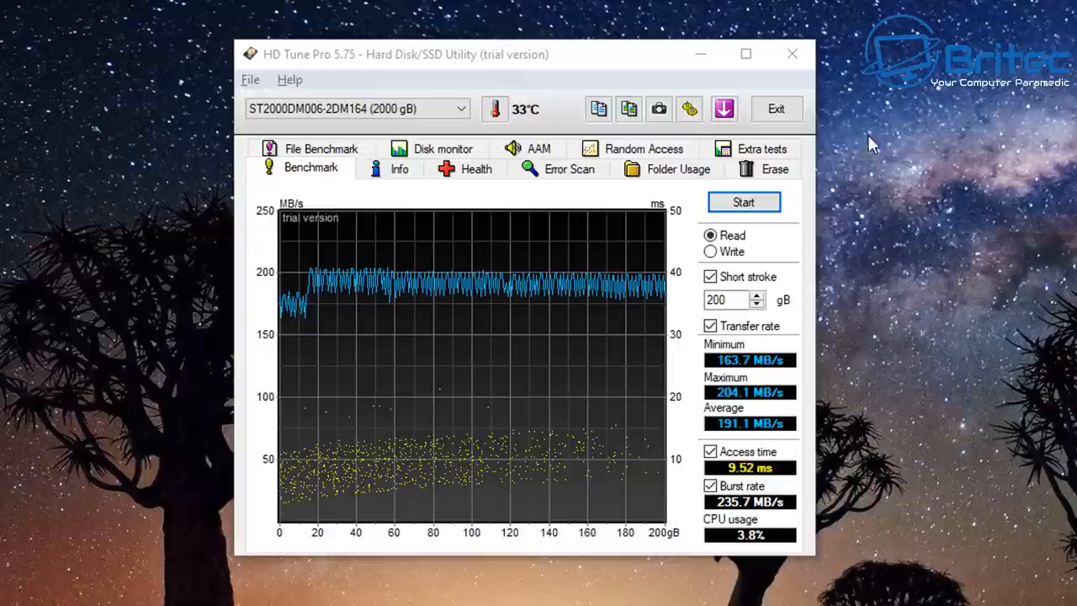
Step: Review the ~191 MB/s, 9.52 ms short-stroke results and exit HD Tune Pro
{"action": "left_click", "coordinate": [791, 54]}
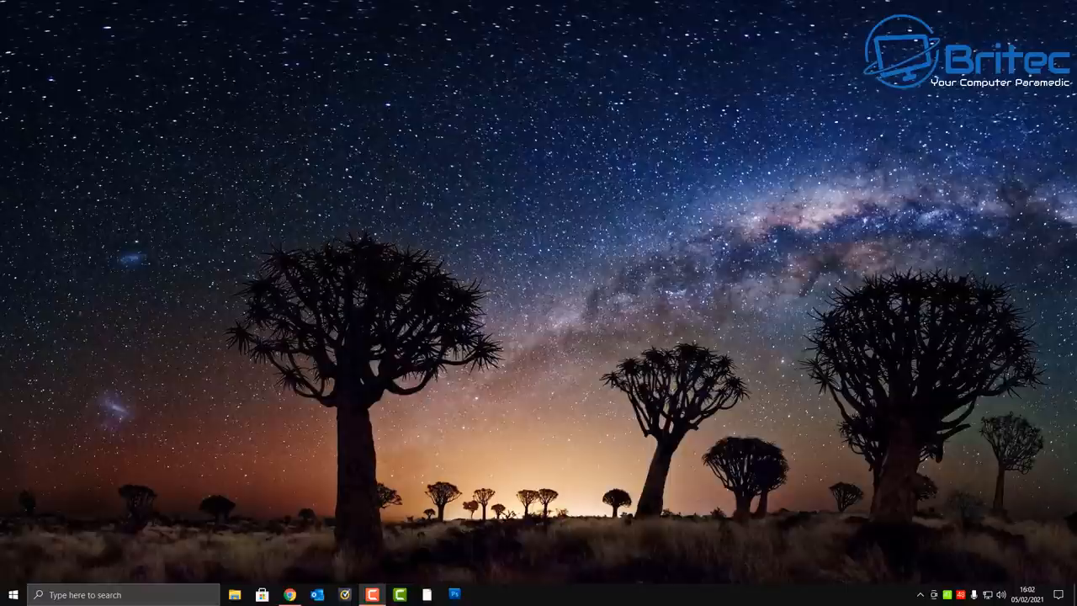